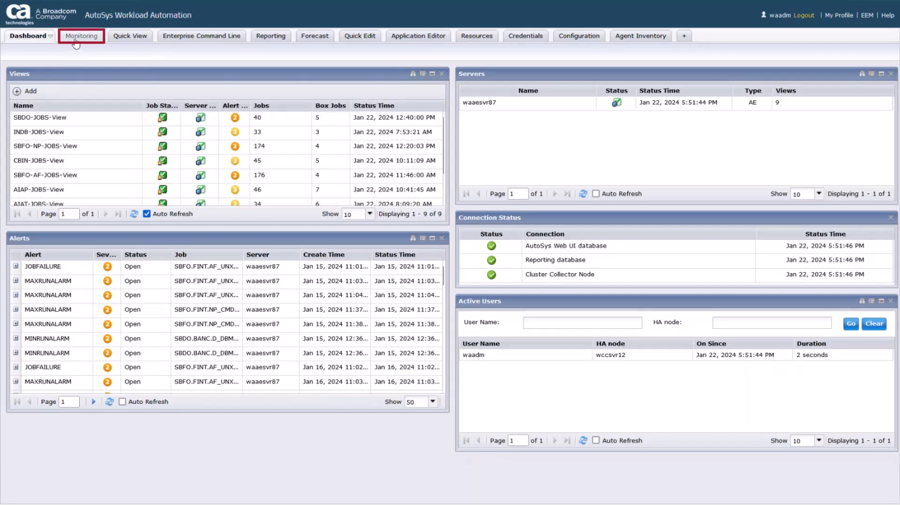
Show the Monitoring area with the Views tree expanded to list the existing job views.
left_click(81, 36)
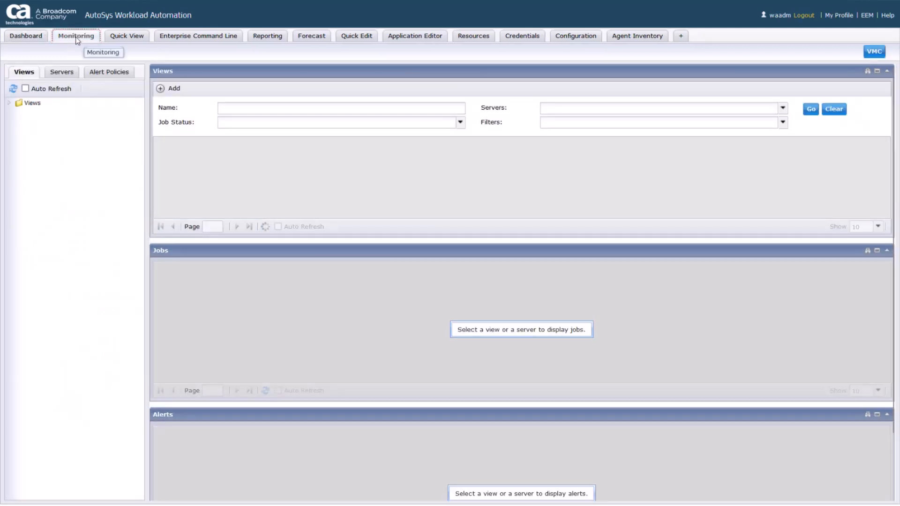
left_click(24, 71)
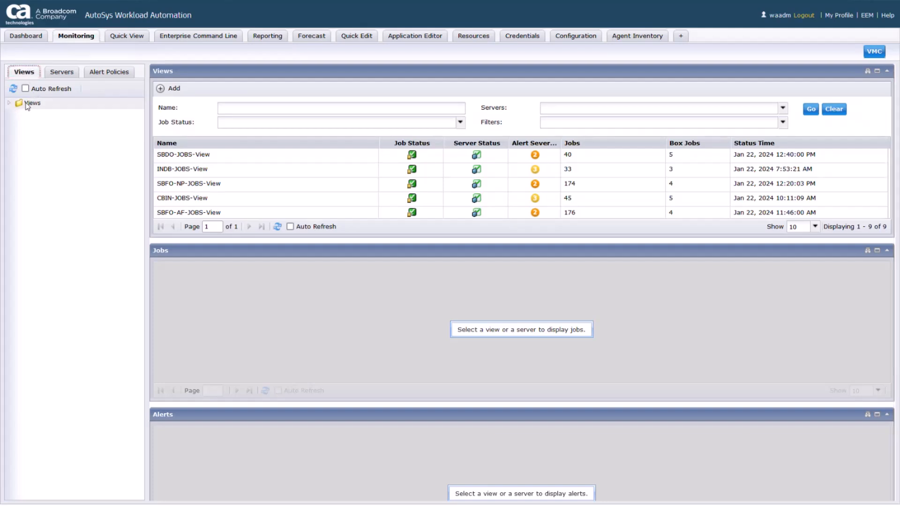
left_click(10, 103)
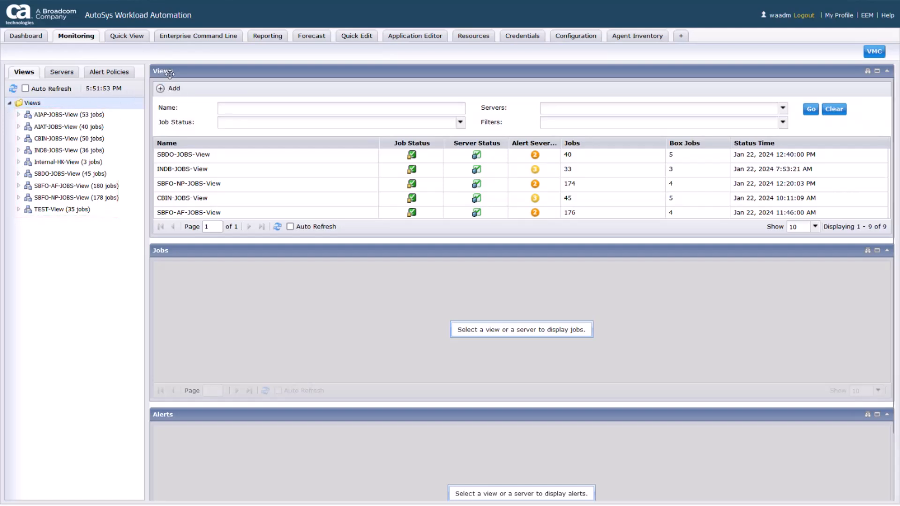
mouse_move(174, 89)
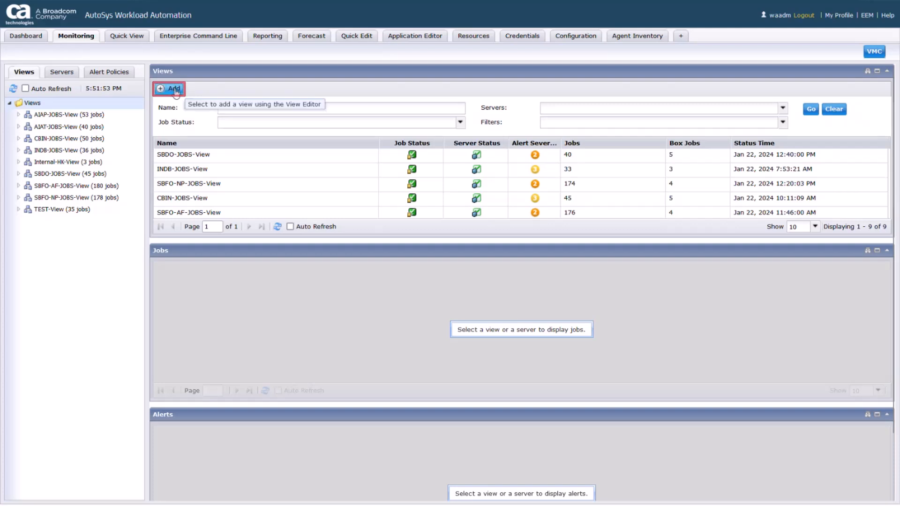
Define a new view Train-View described 'Training View' with Next Start Time in its job columns.
left_click(169, 88)
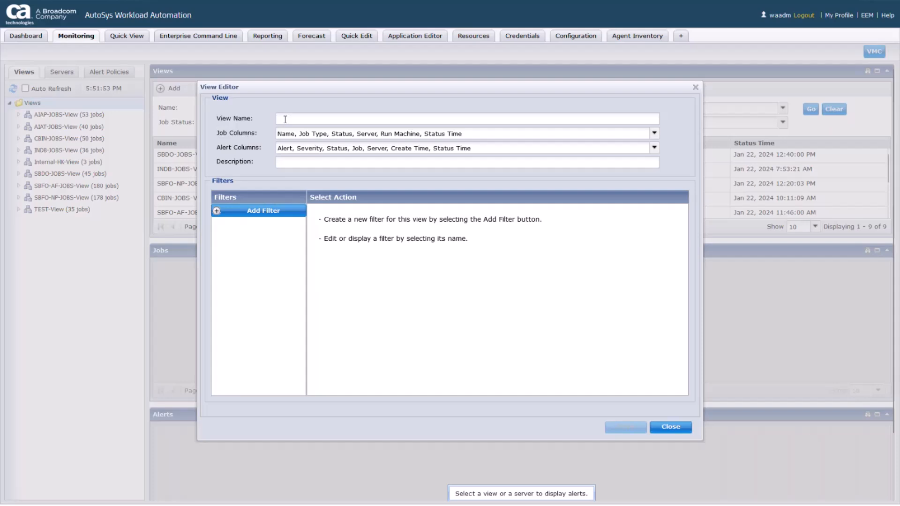
mouse_move(285, 119)
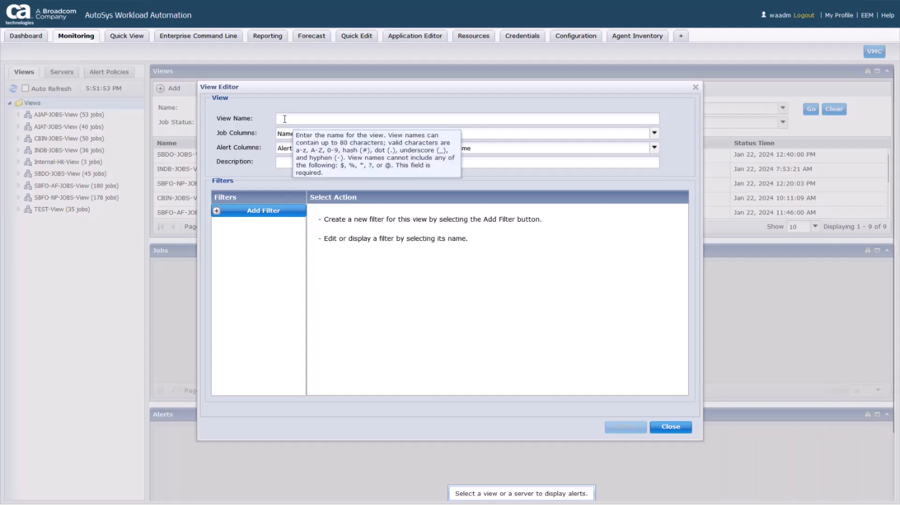
type("Train-View")
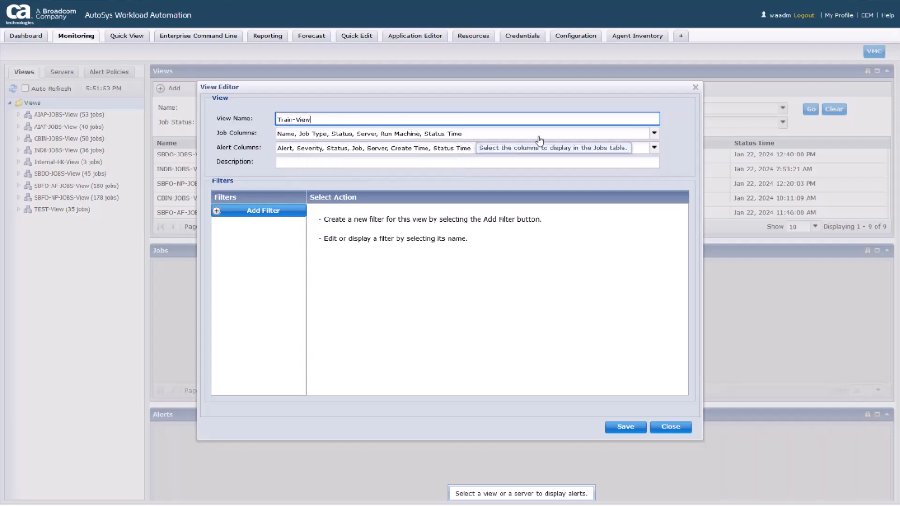
left_click(654, 133)
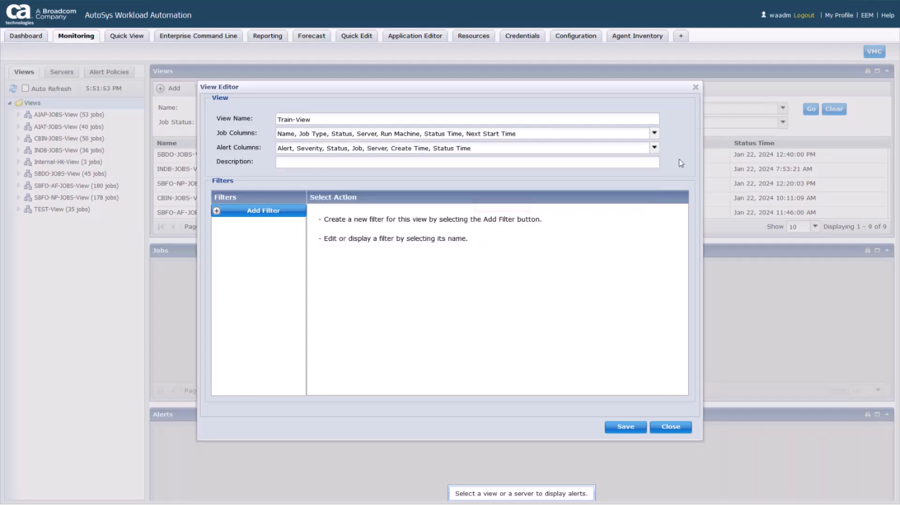
type("Training View")
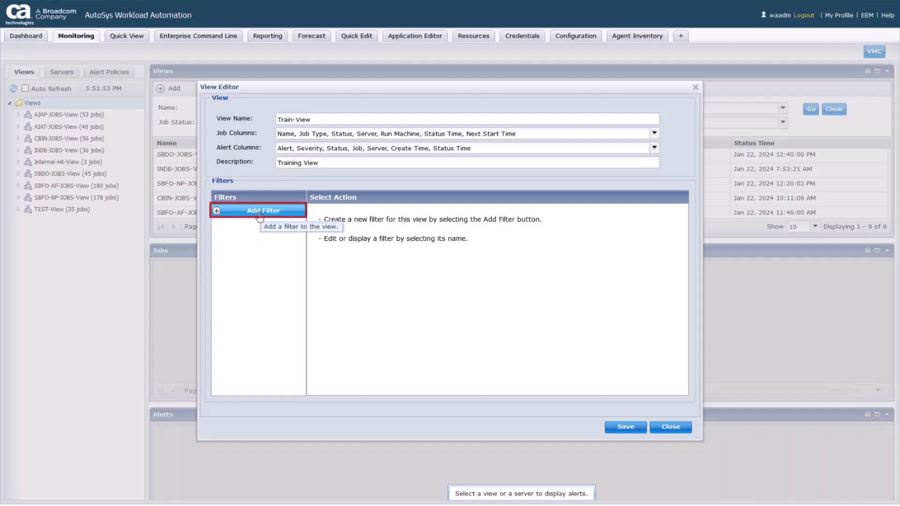
Add a filter on server waaesvr87 and start a new filter expression row.
left_click(258, 210)
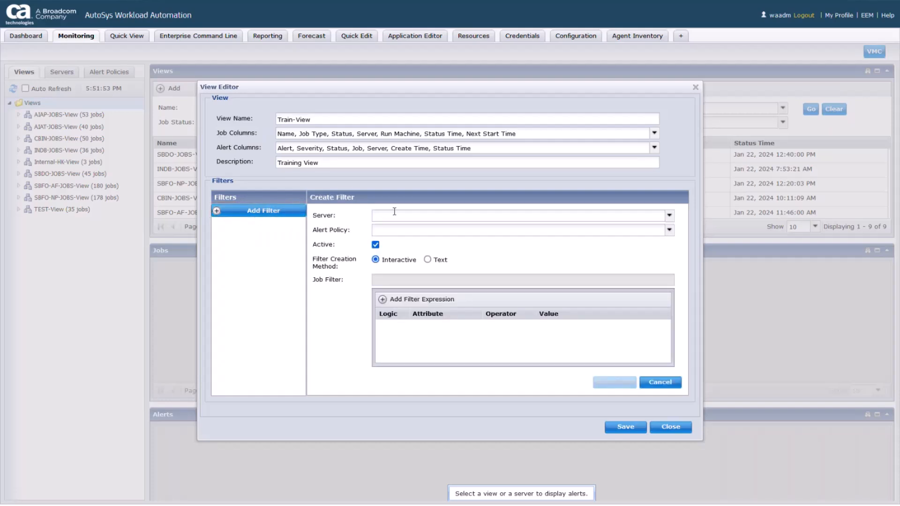
mouse_move(431, 216)
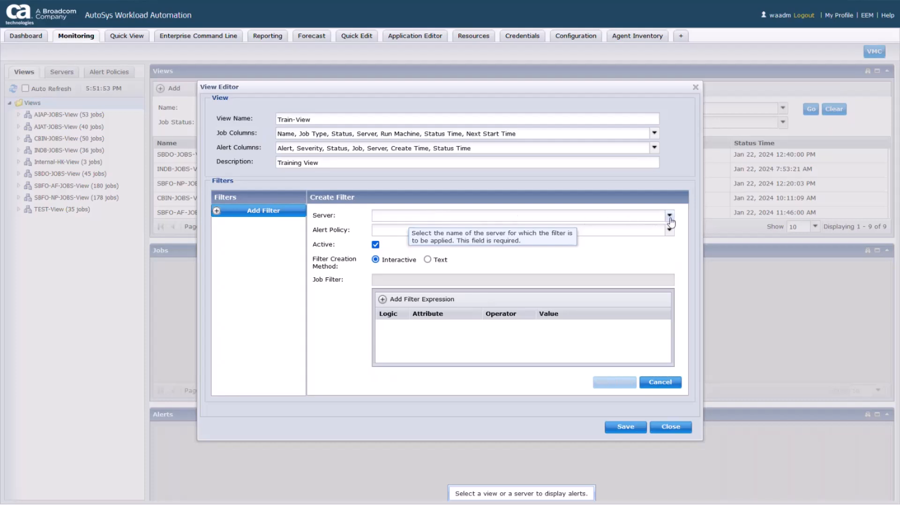
type("waaesvr87")
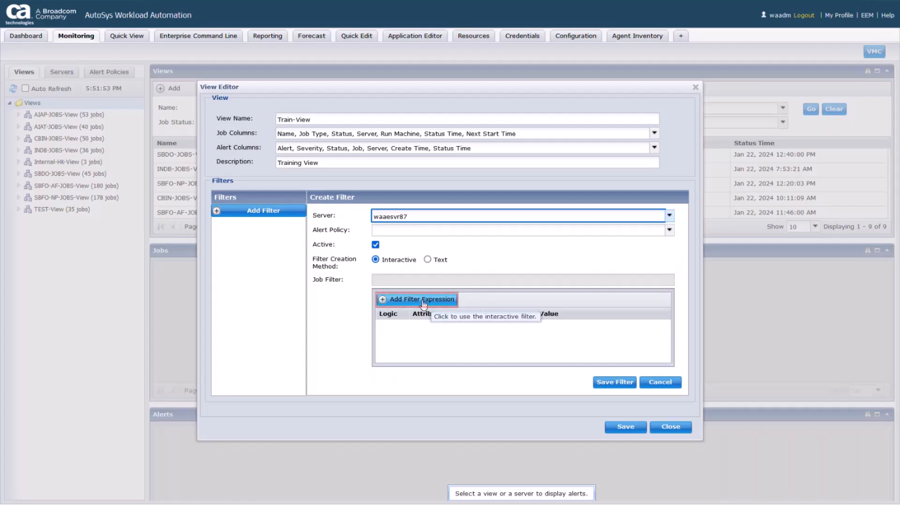
left_click(521, 216)
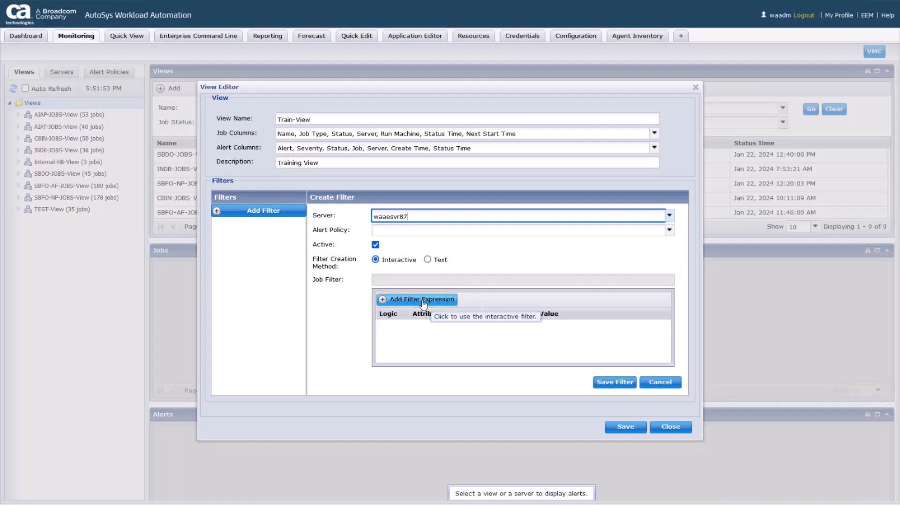
left_click(416, 299)
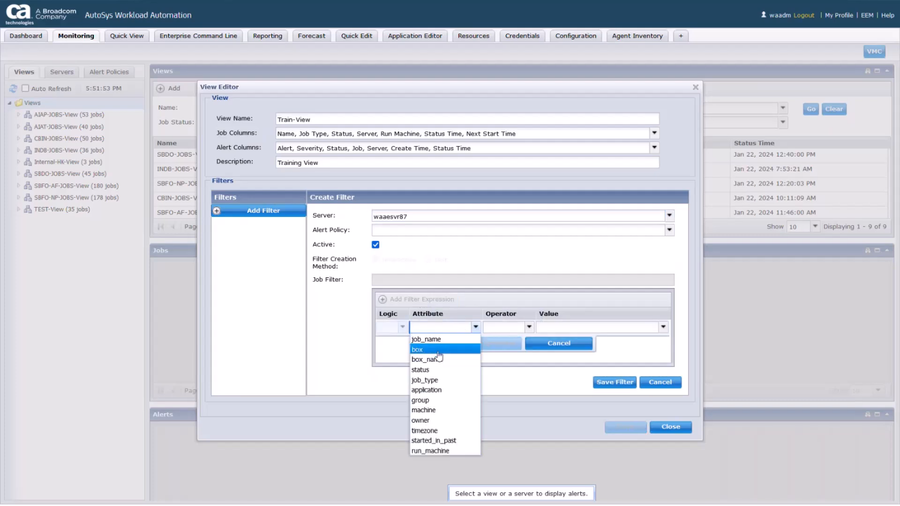
Keep the expression application LIKE TRAIN and save the waaesvr87 filter.
left_click(426, 390)
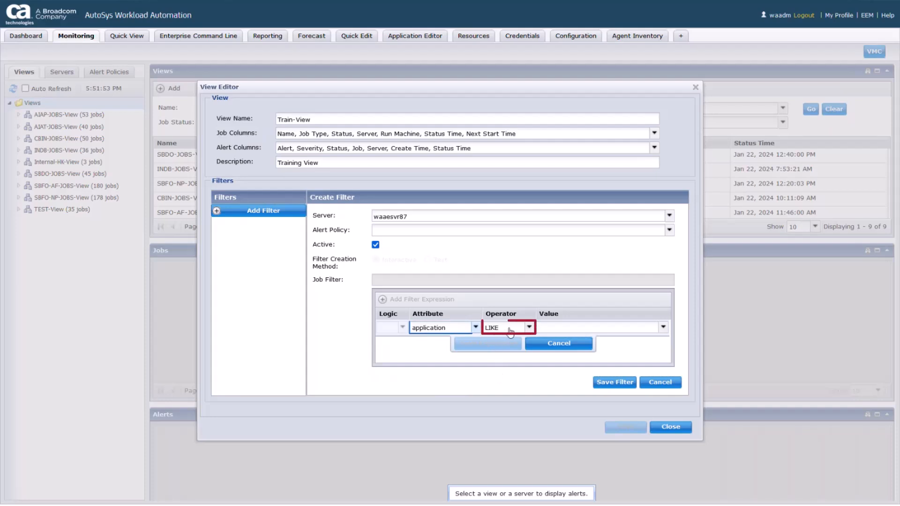
left_click(597, 327)
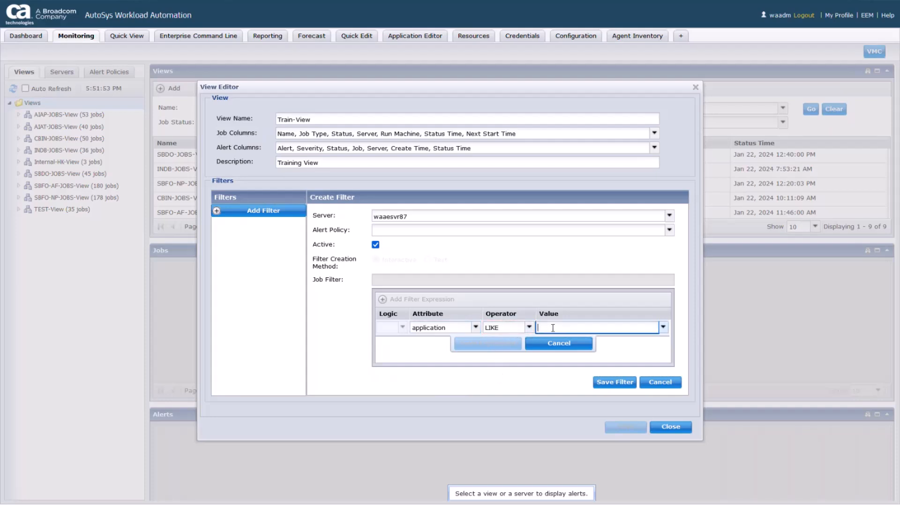
type("TRAIN")
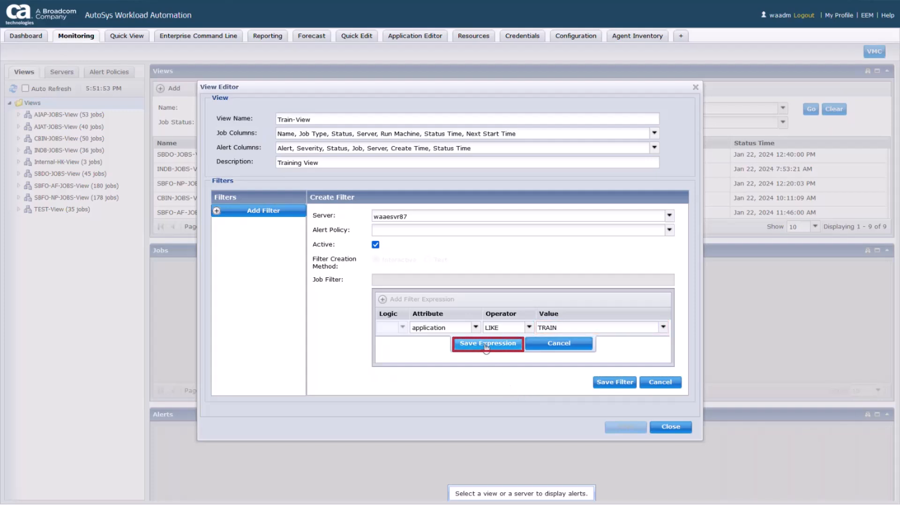
left_click(488, 343)
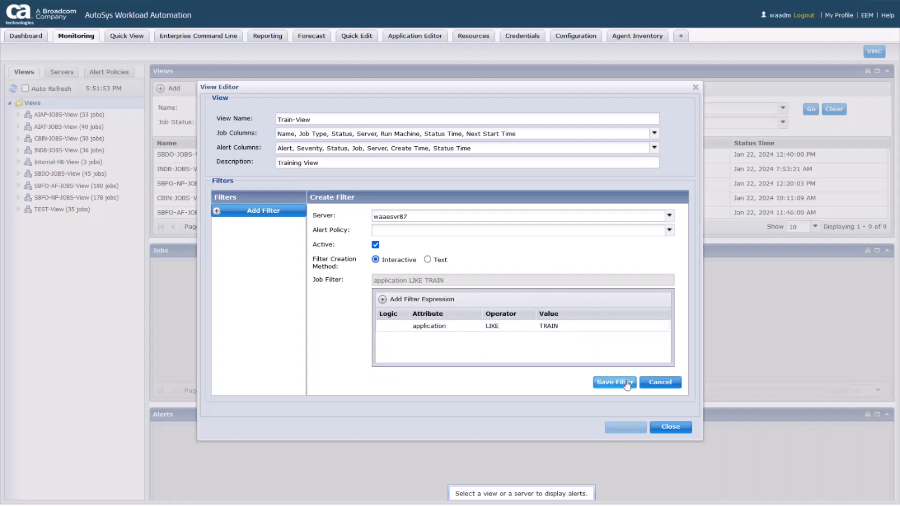
left_click(614, 382)
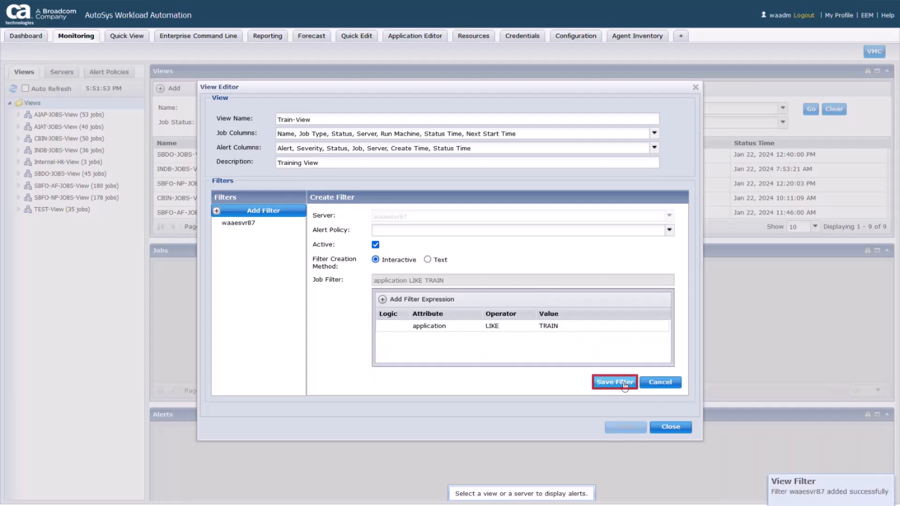
left_click(614, 383)
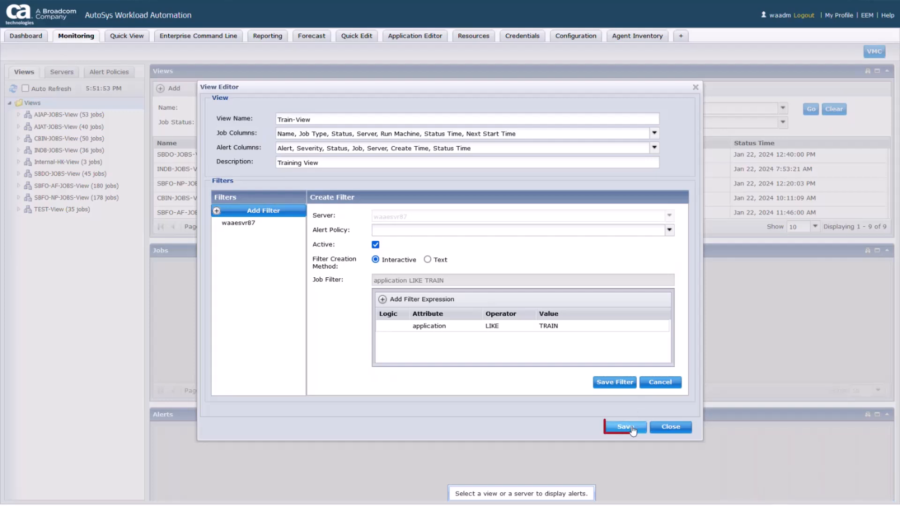
Save Train-View, list its 26 jobs, and show its status summary.
left_click(625, 427)
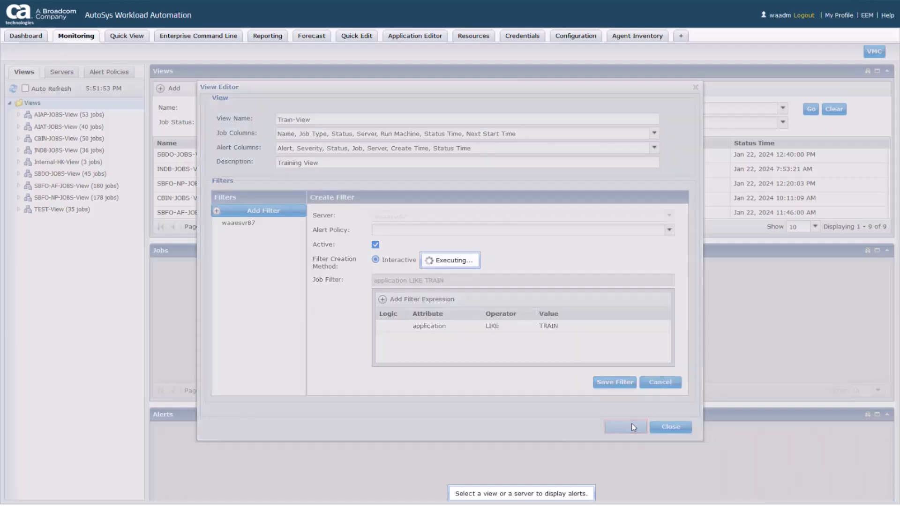
left_click(625, 427)
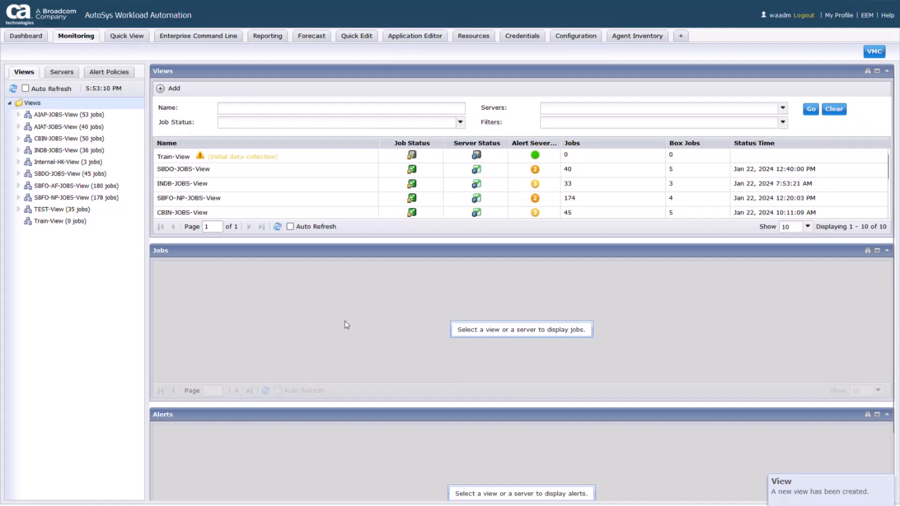
left_click(173, 157)
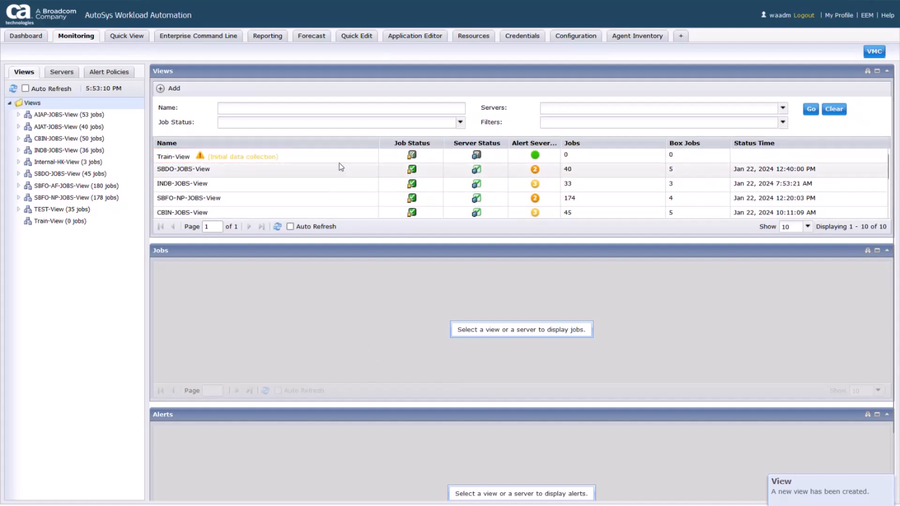
left_click(173, 156)
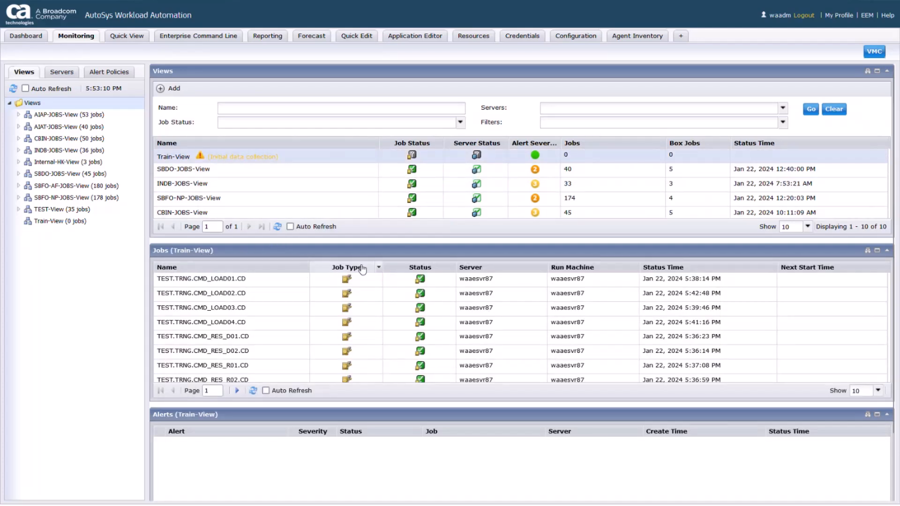
mouse_move(797, 272)
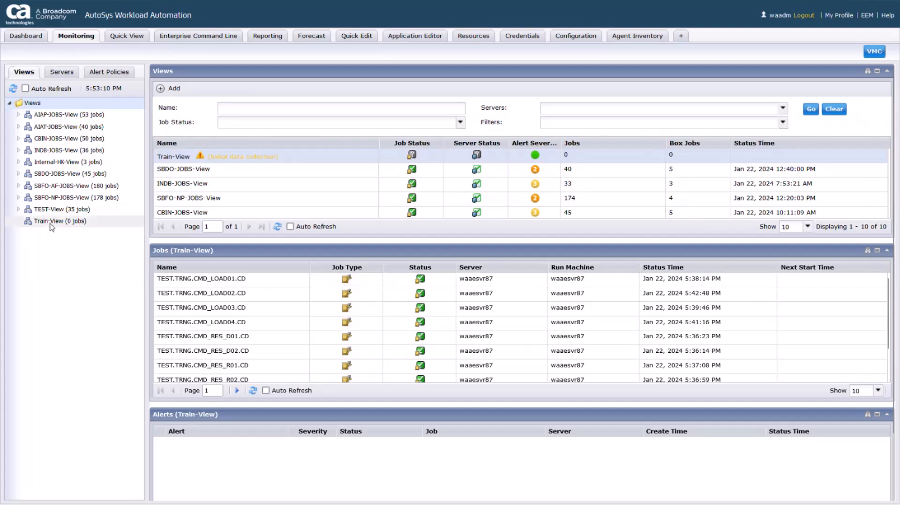
left_click(49, 221)
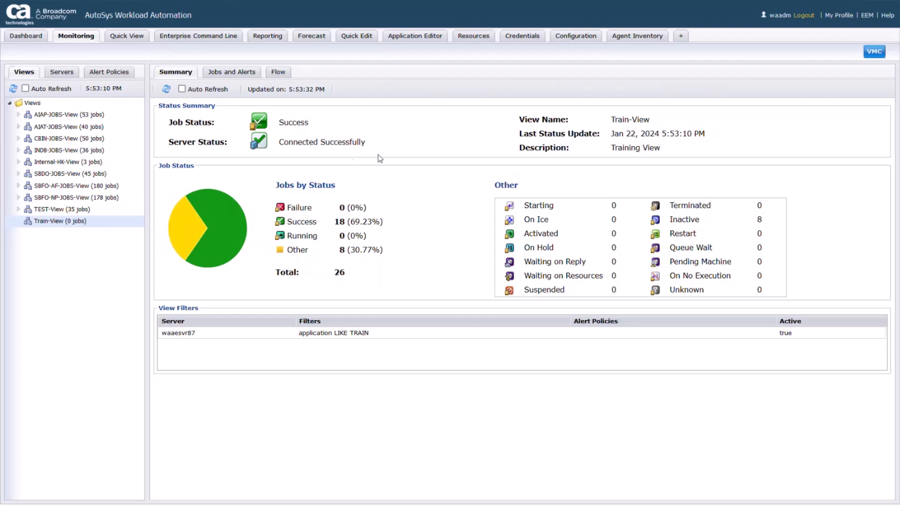
mouse_move(394, 235)
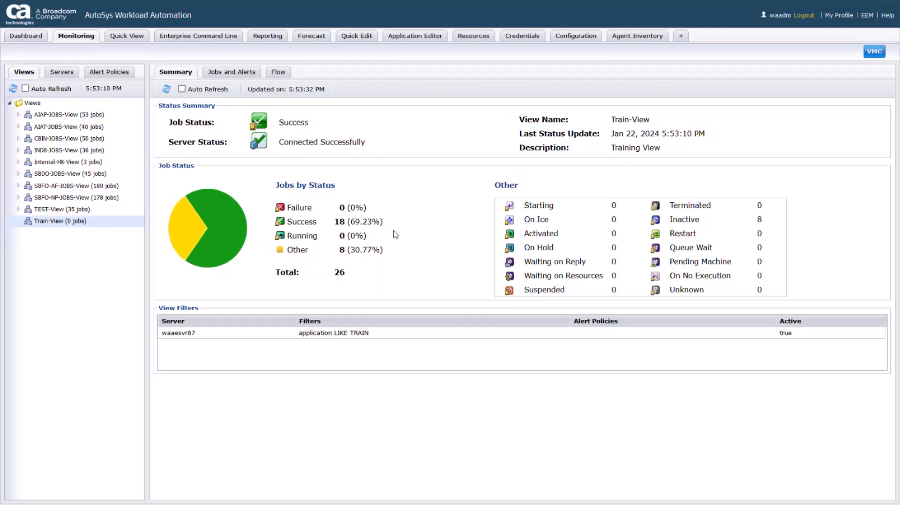